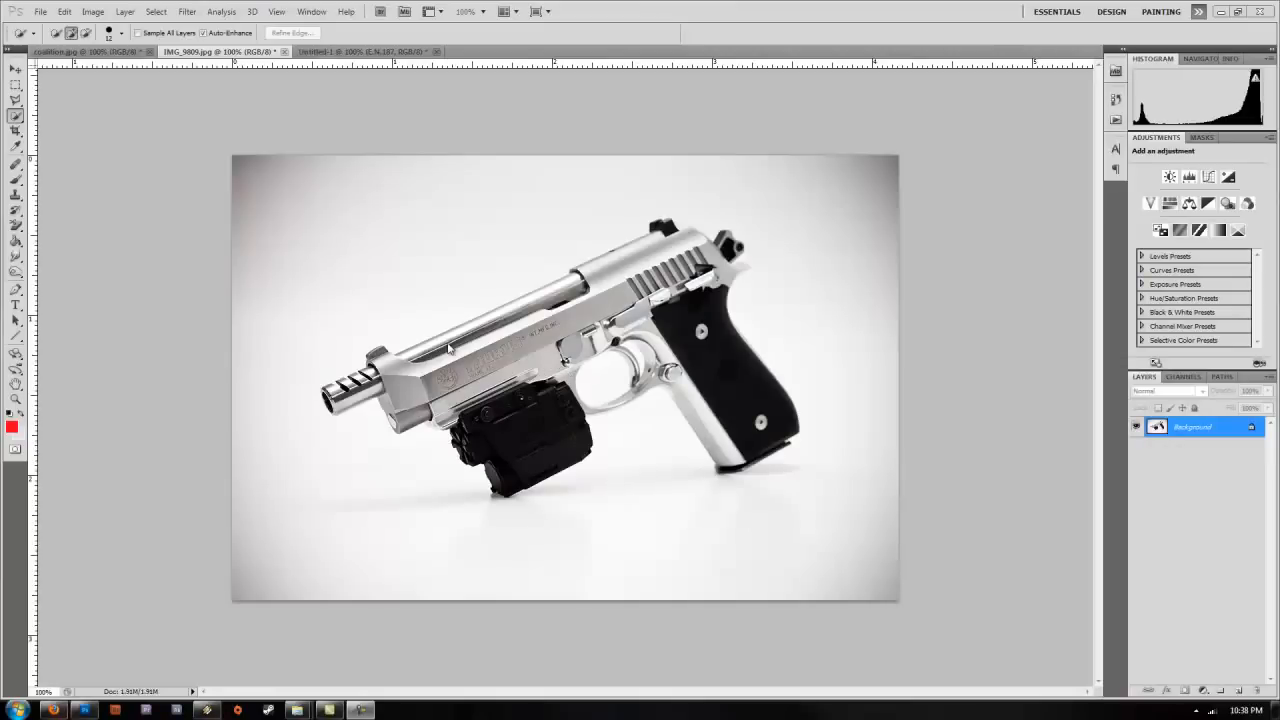
mouse_move(688, 352)
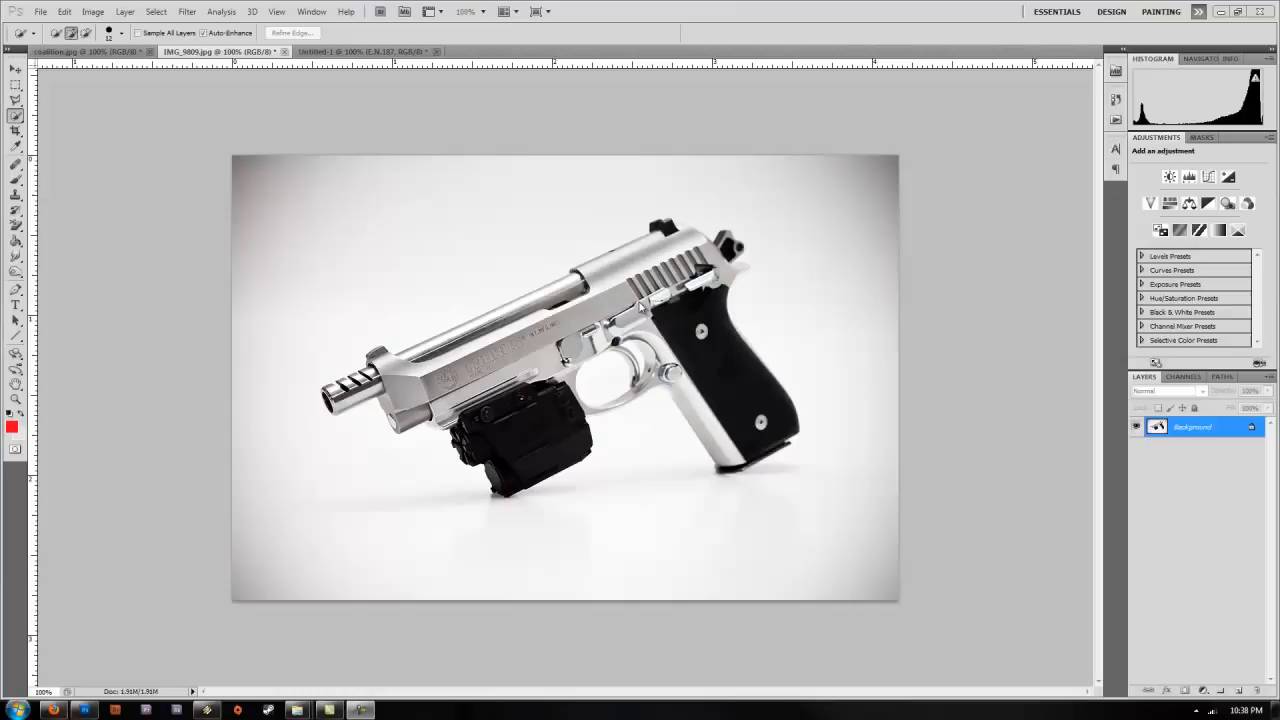
mouse_move(510, 380)
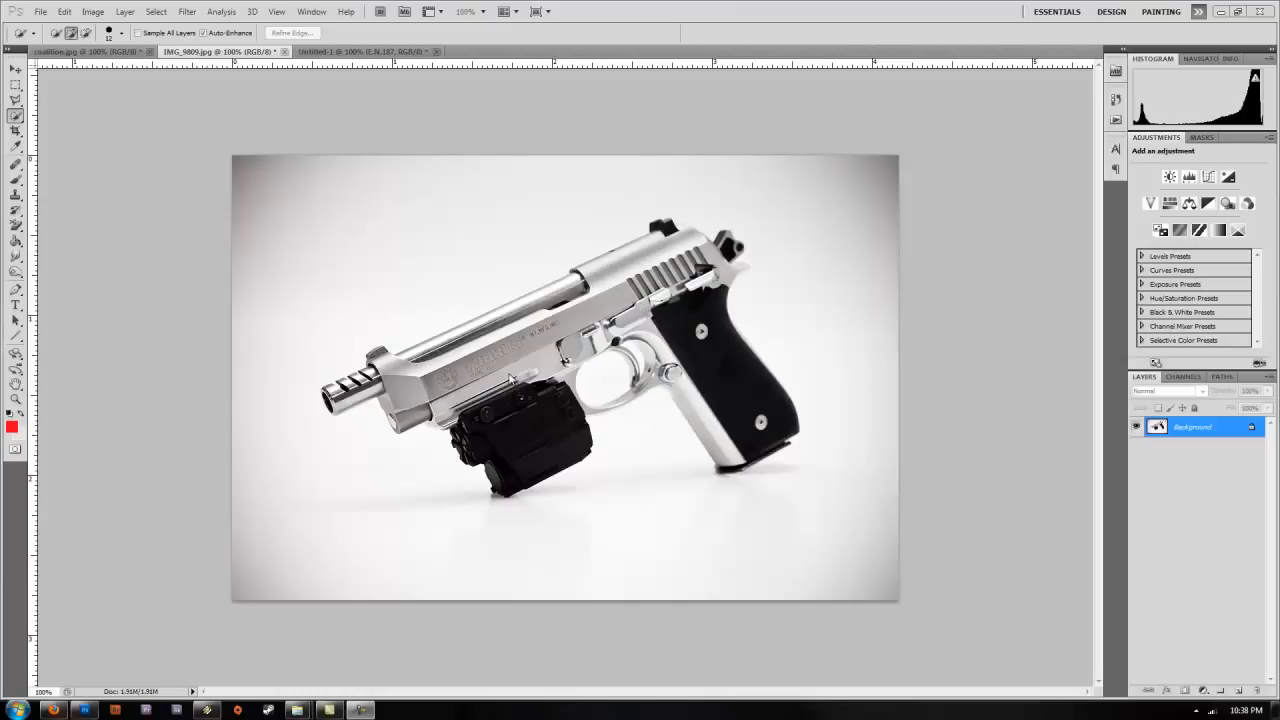
mouse_move(532, 414)
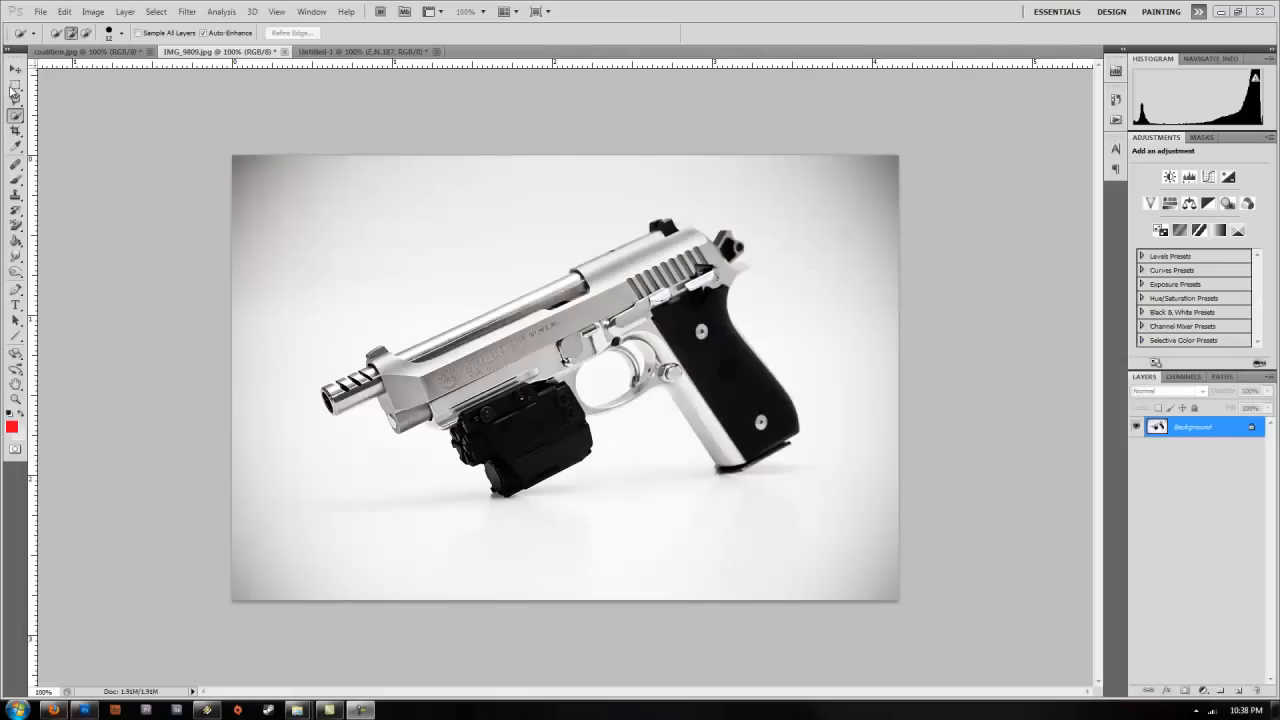
mouse_move(596, 288)
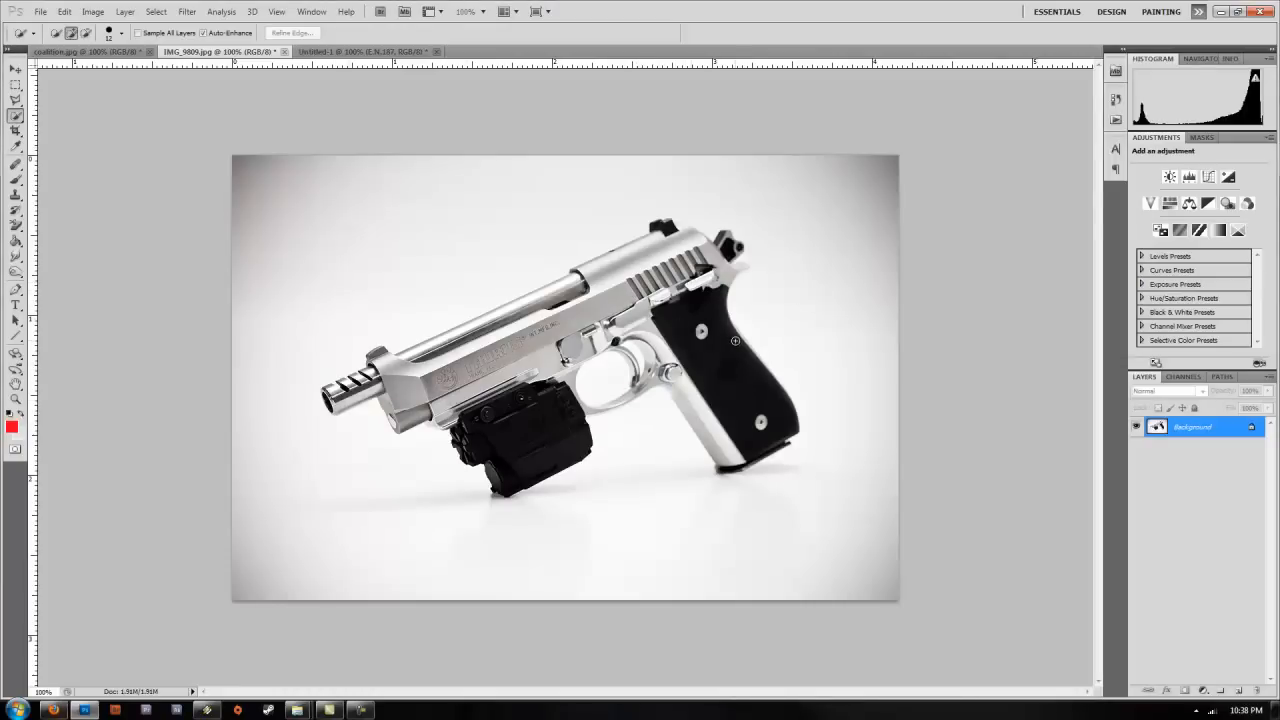
mouse_move(558, 344)
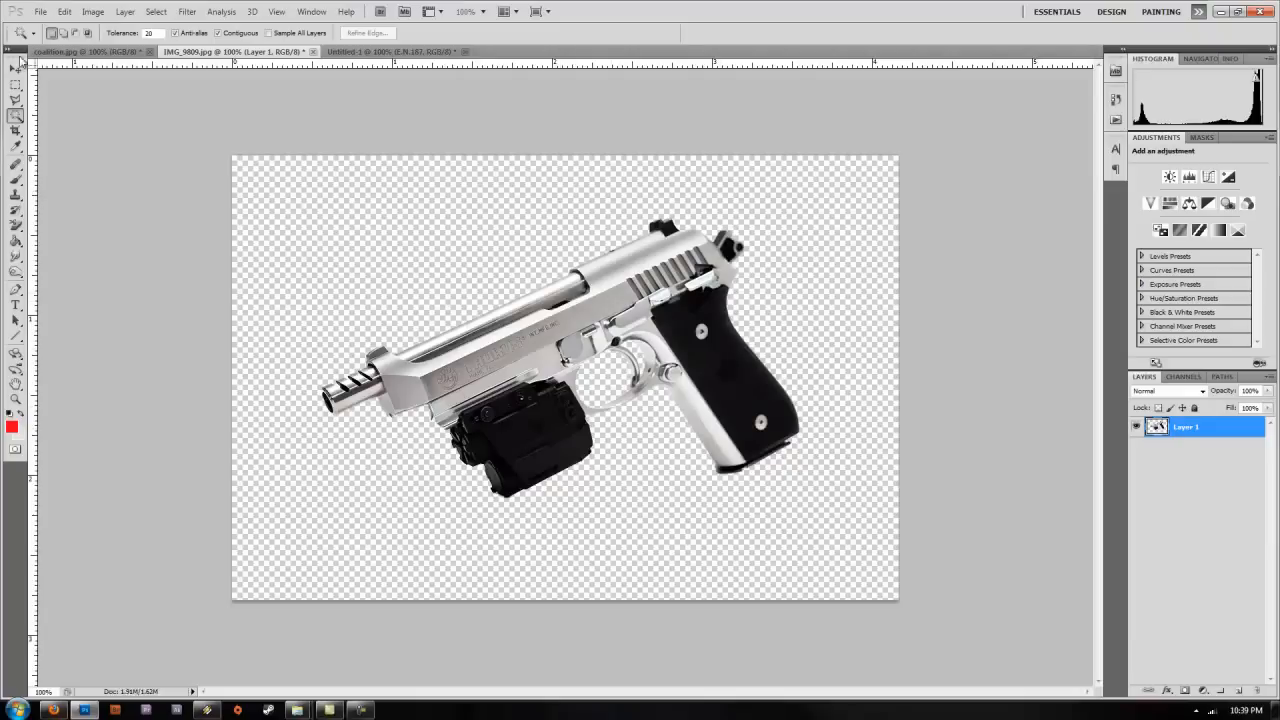
Step: Save the pistol cutout via Save As as a PNG with Interlace None, keeping transparency
click(40, 12)
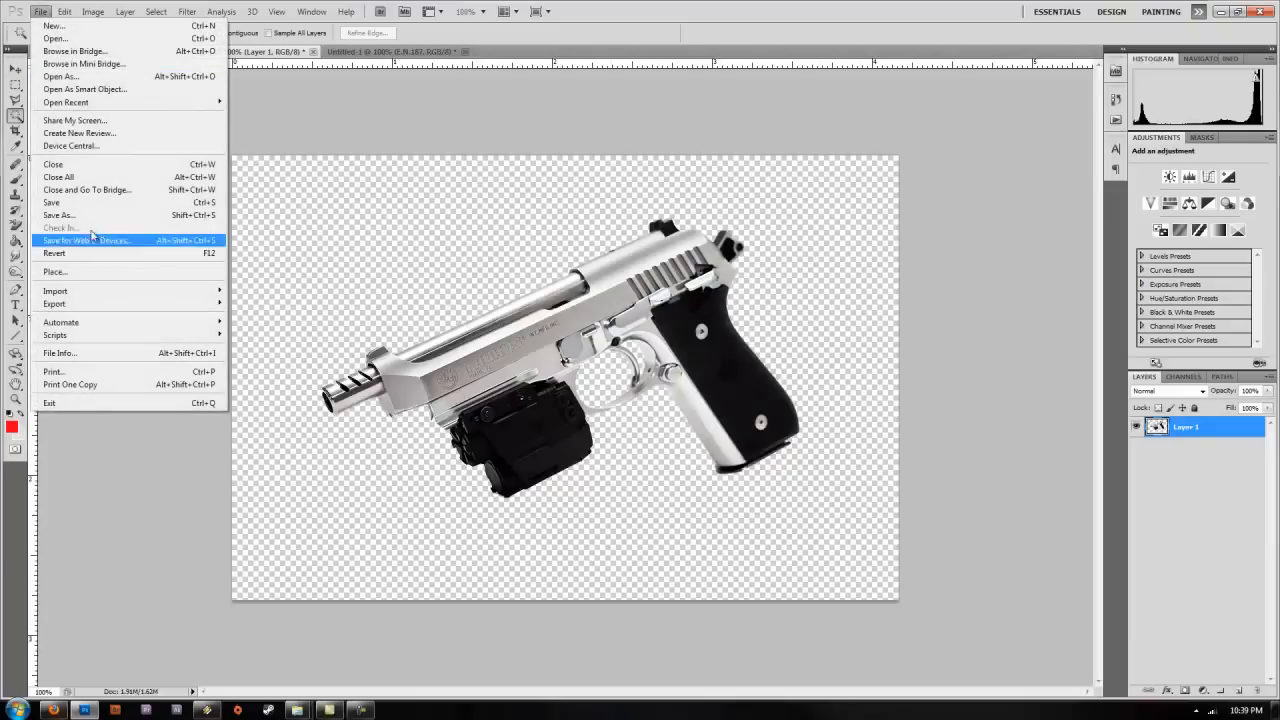
click(58, 216)
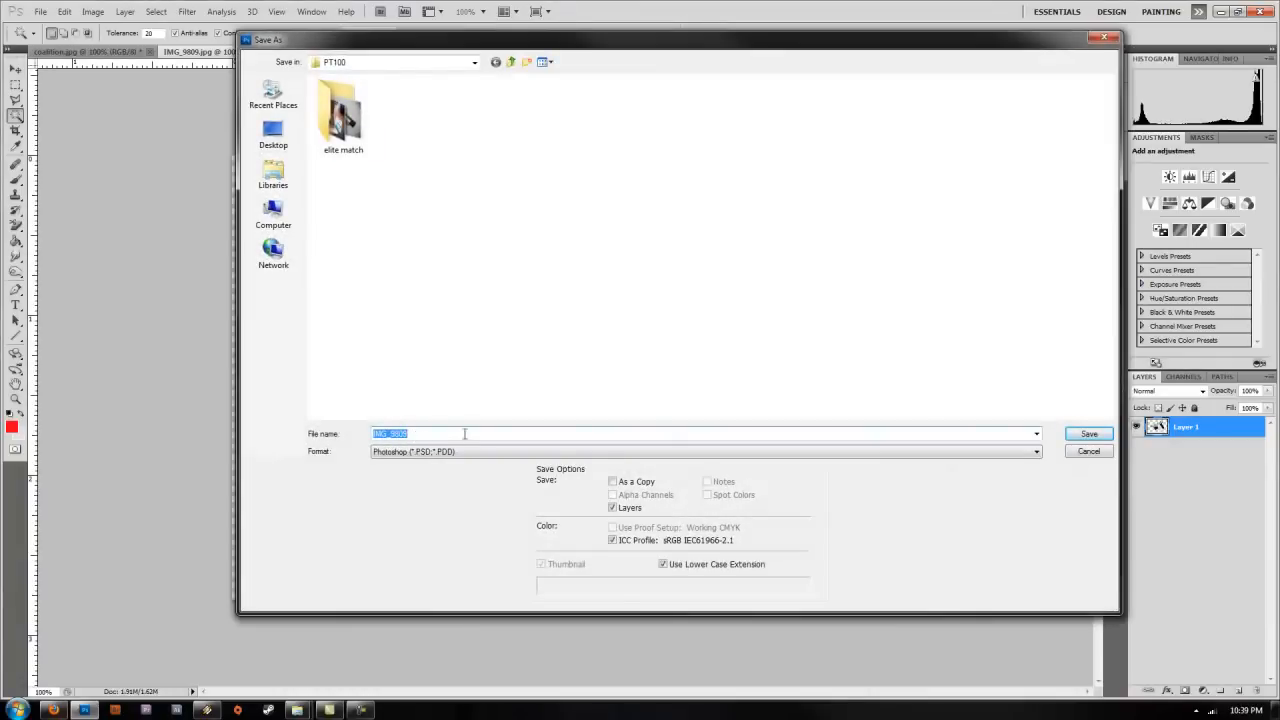
mouse_move(576, 418)
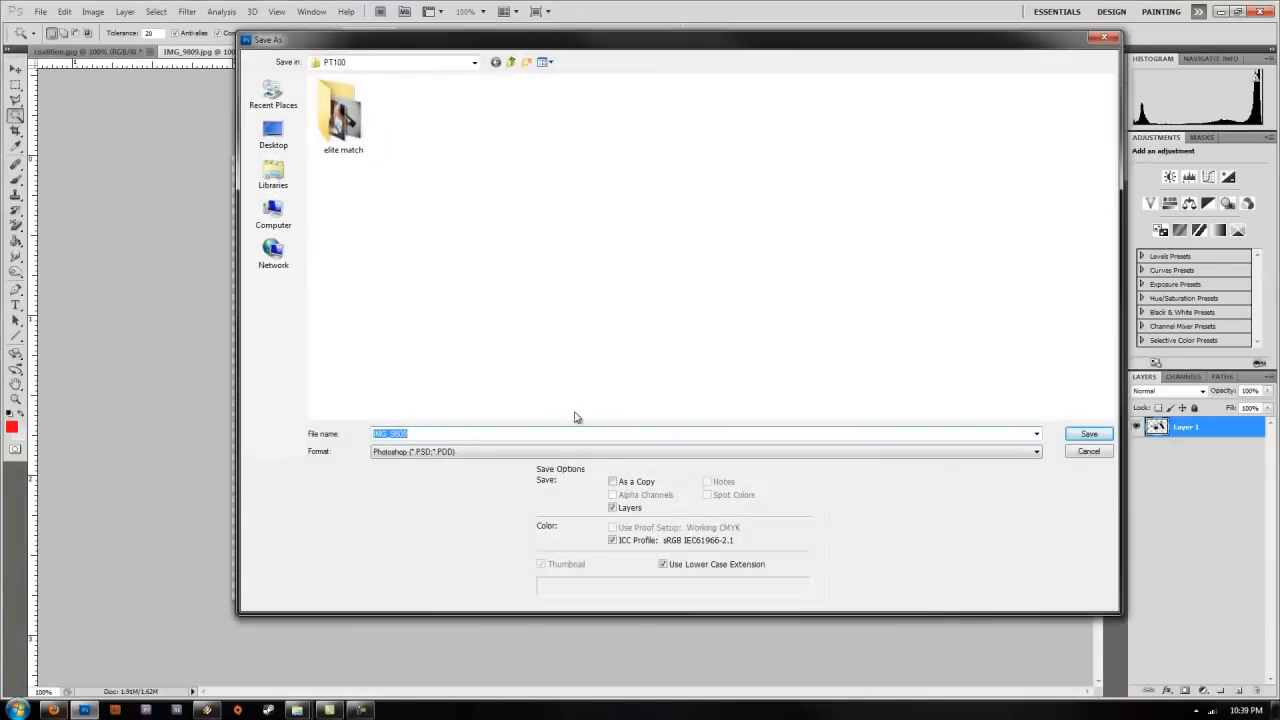
text(g)
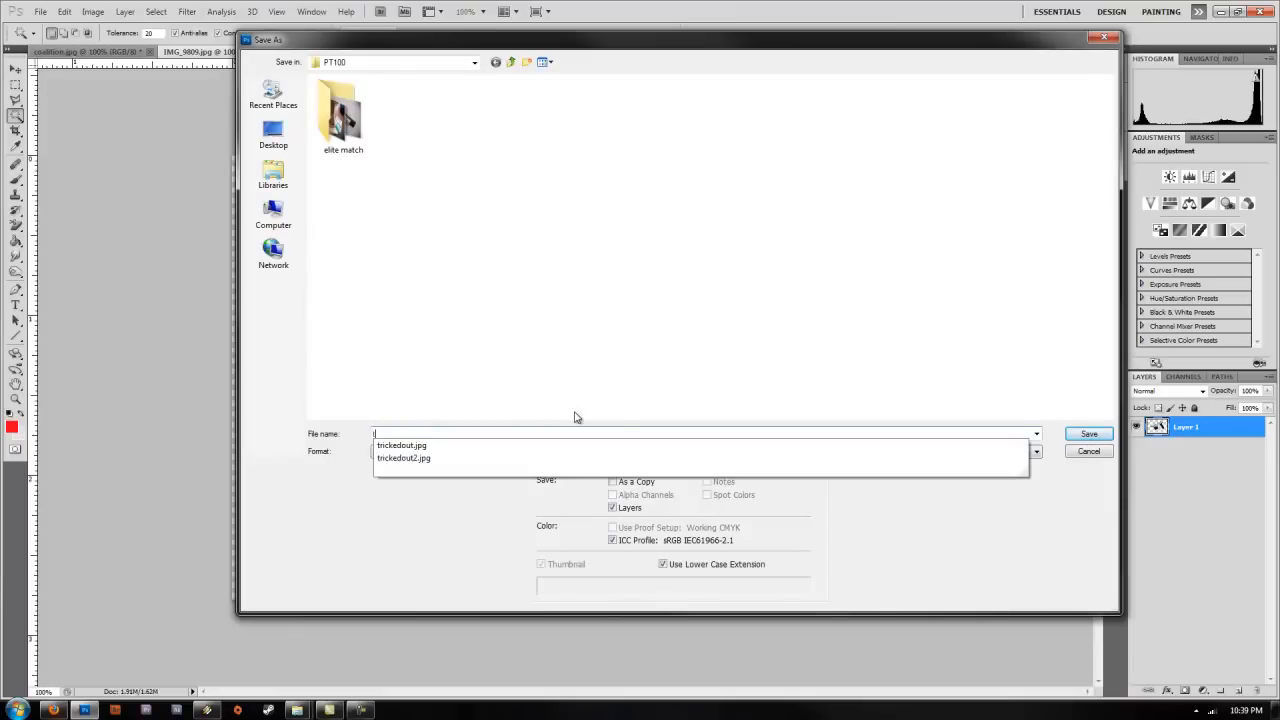
text(transbg)
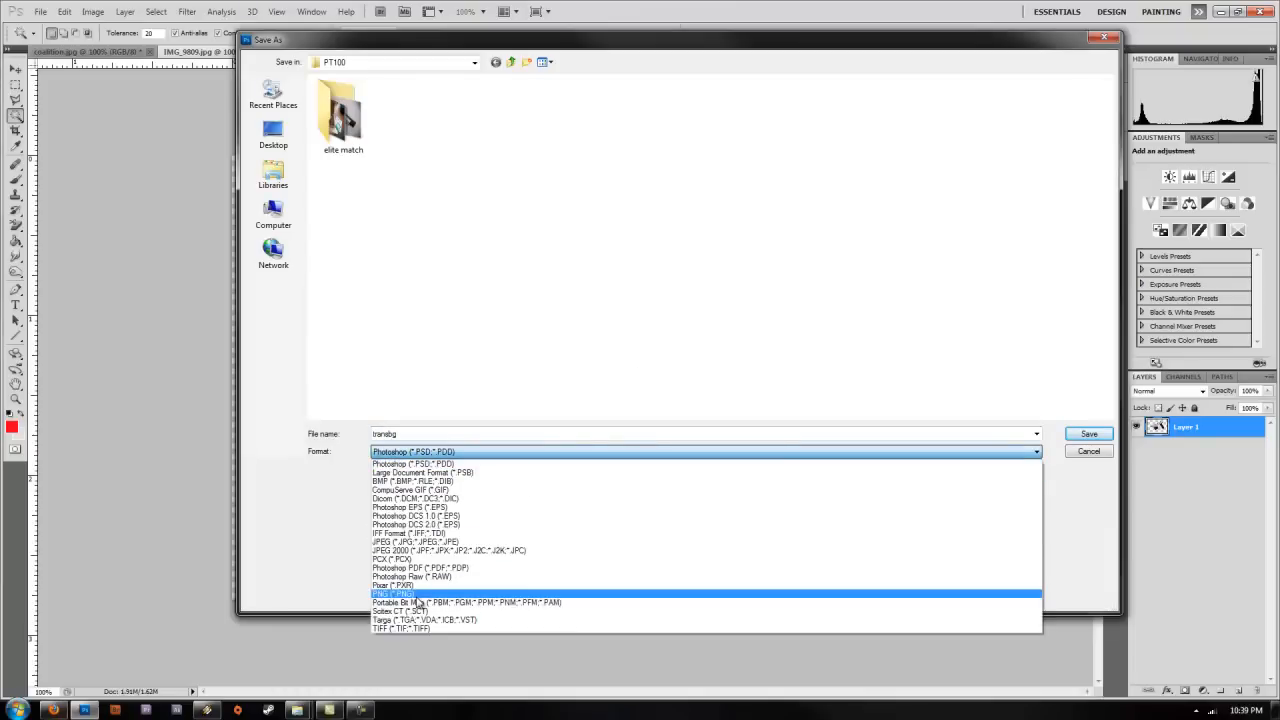
click(1088, 432)
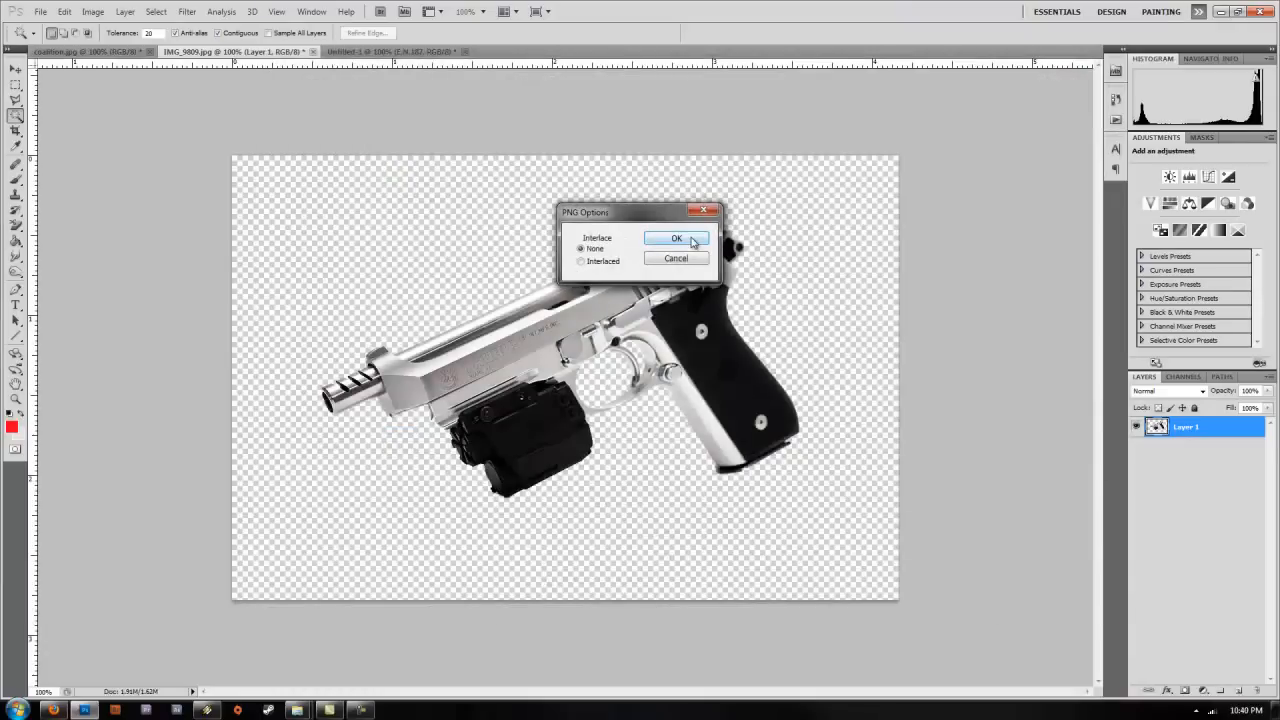
click(676, 238)
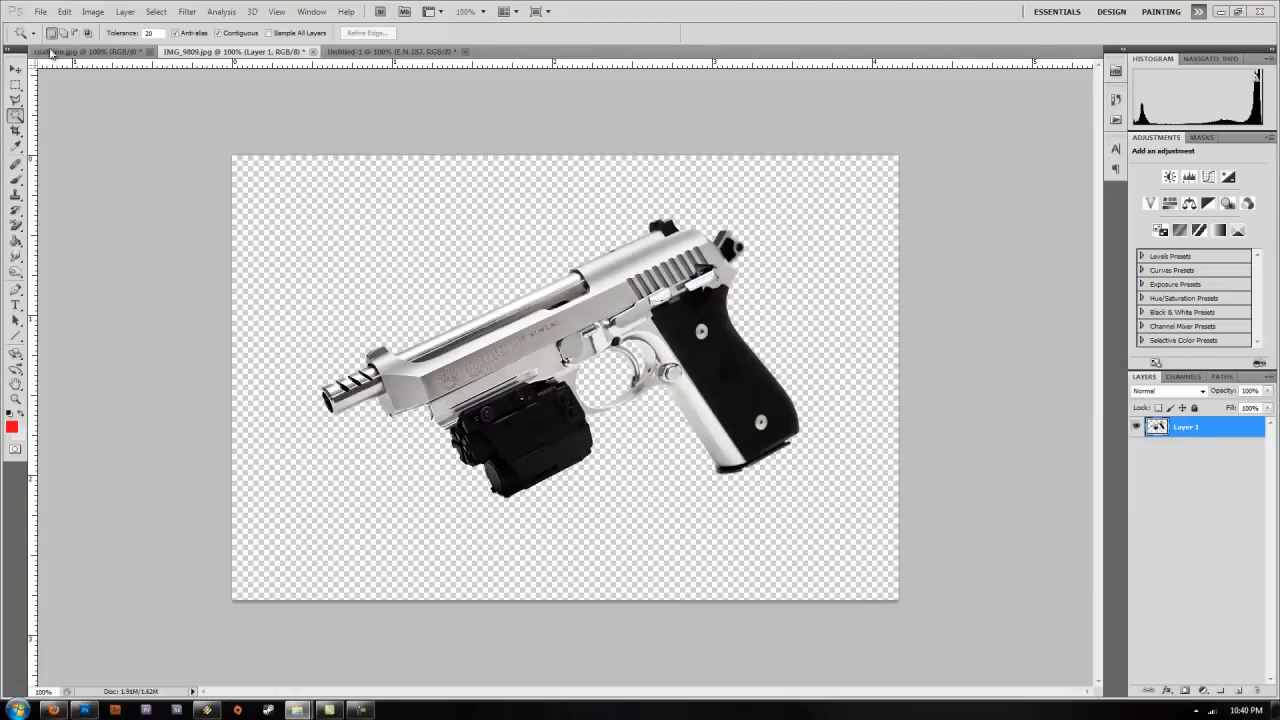
click(60, 52)
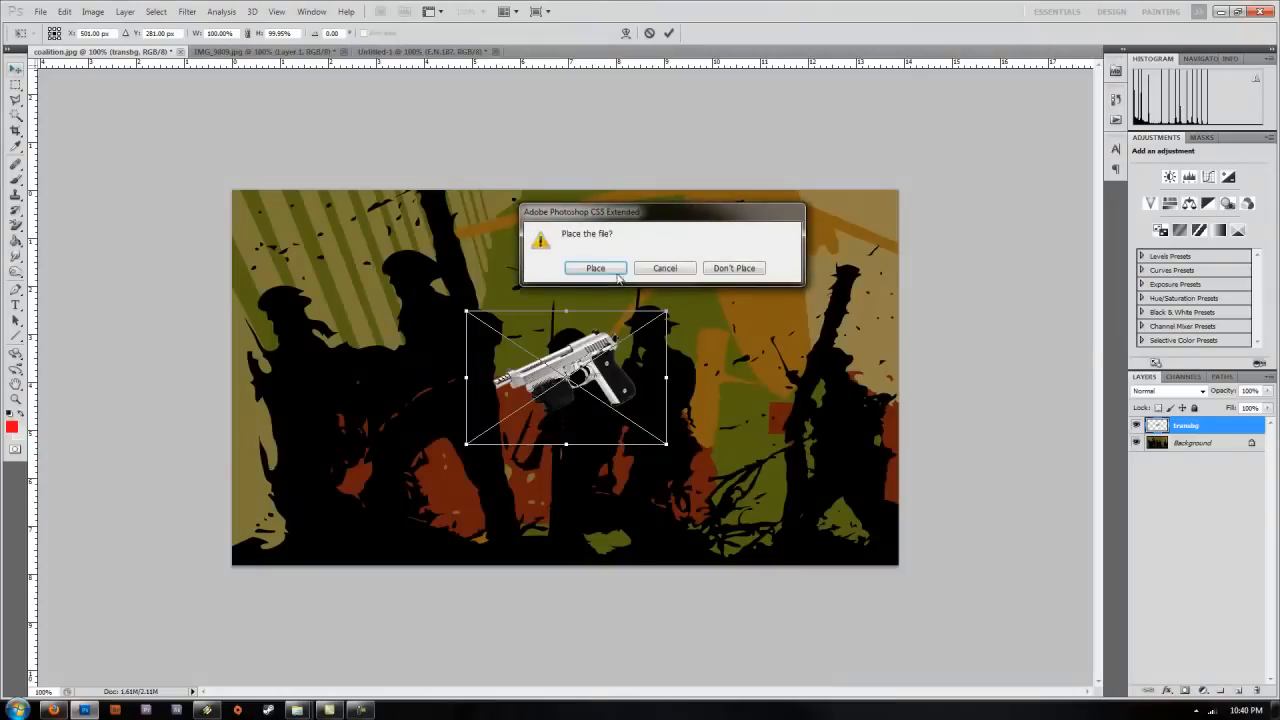
Step: Confirm placing the pistol onto the poster, move it near the top edge and rotate it
drag(580, 212, 532, 176)
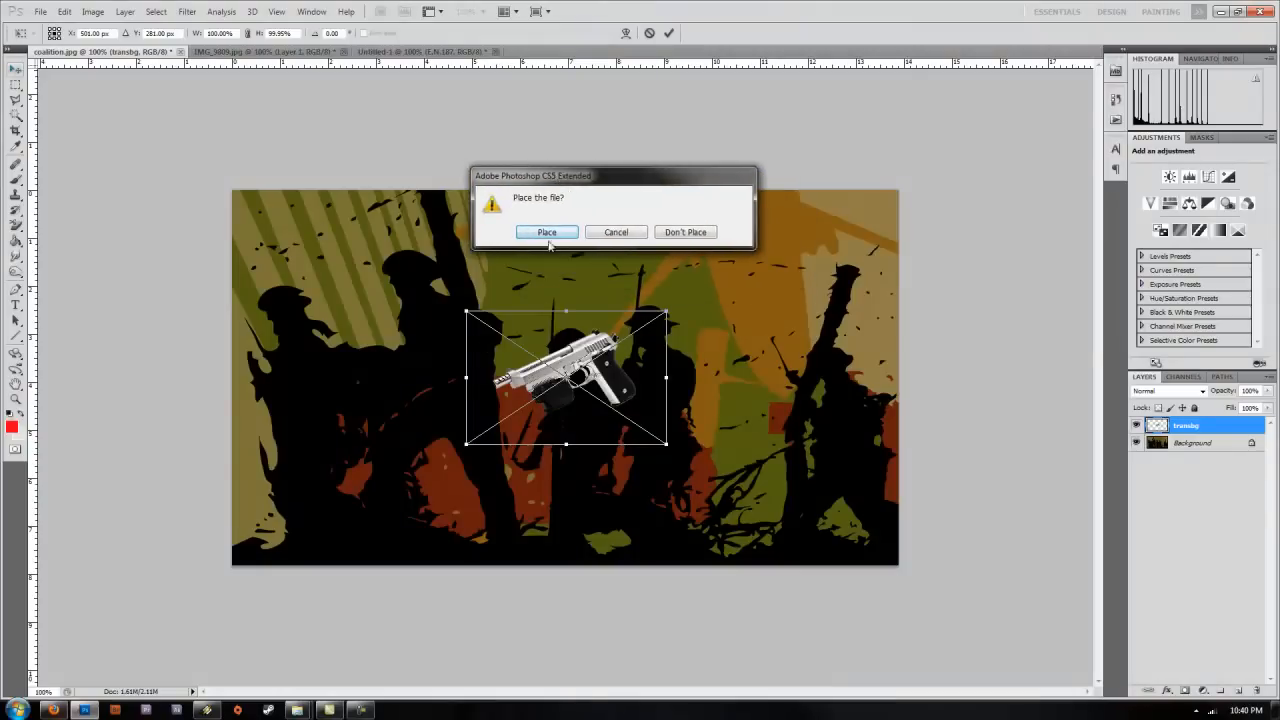
mouse_move(596, 248)
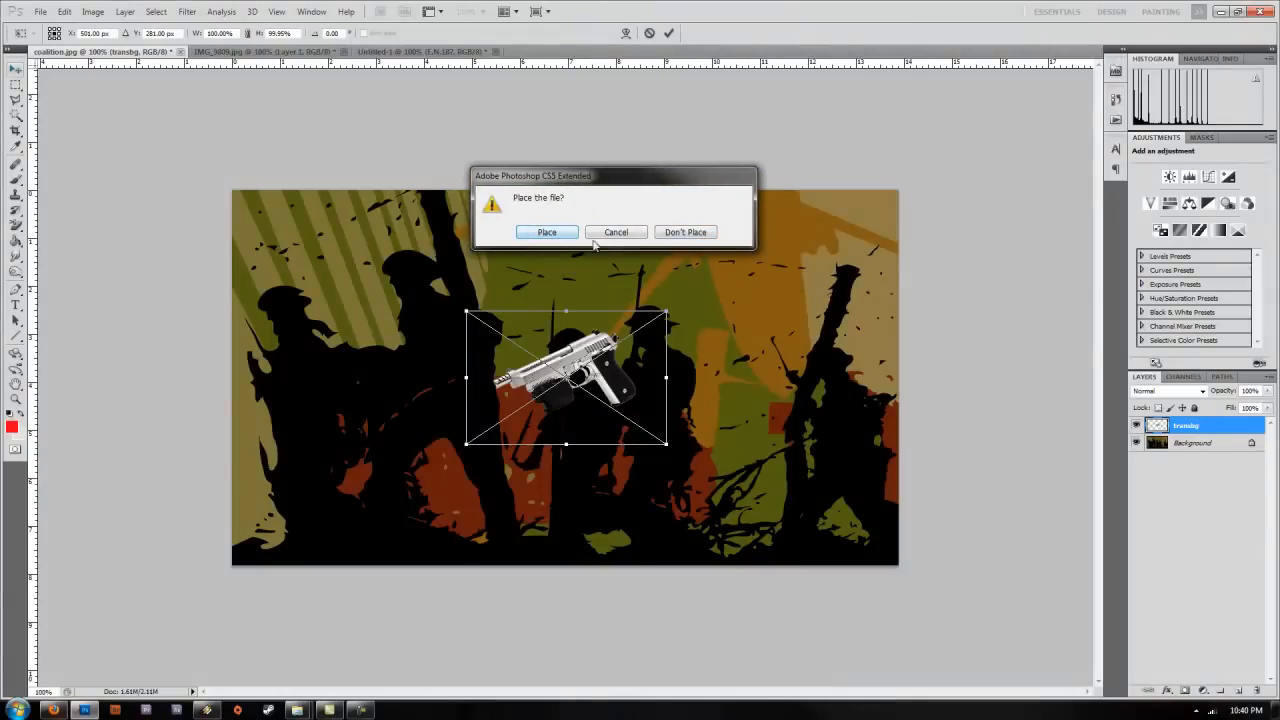
click(546, 232)
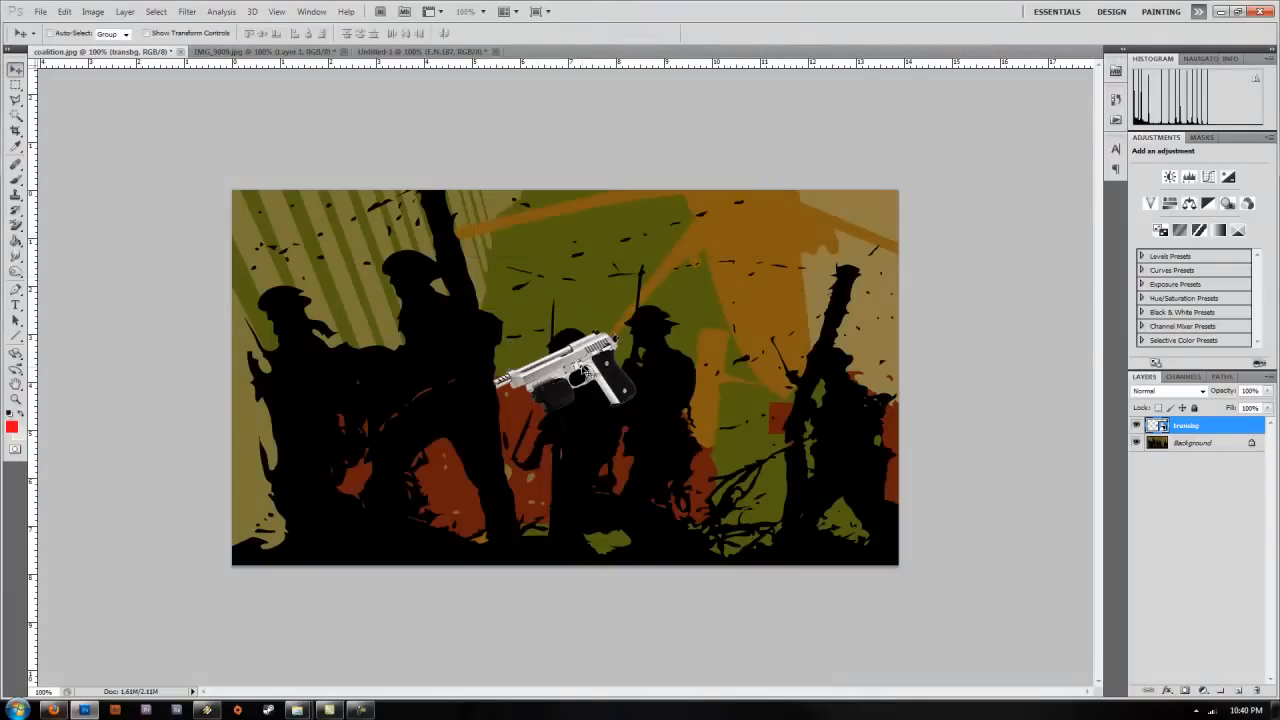
drag(564, 376, 570, 250)
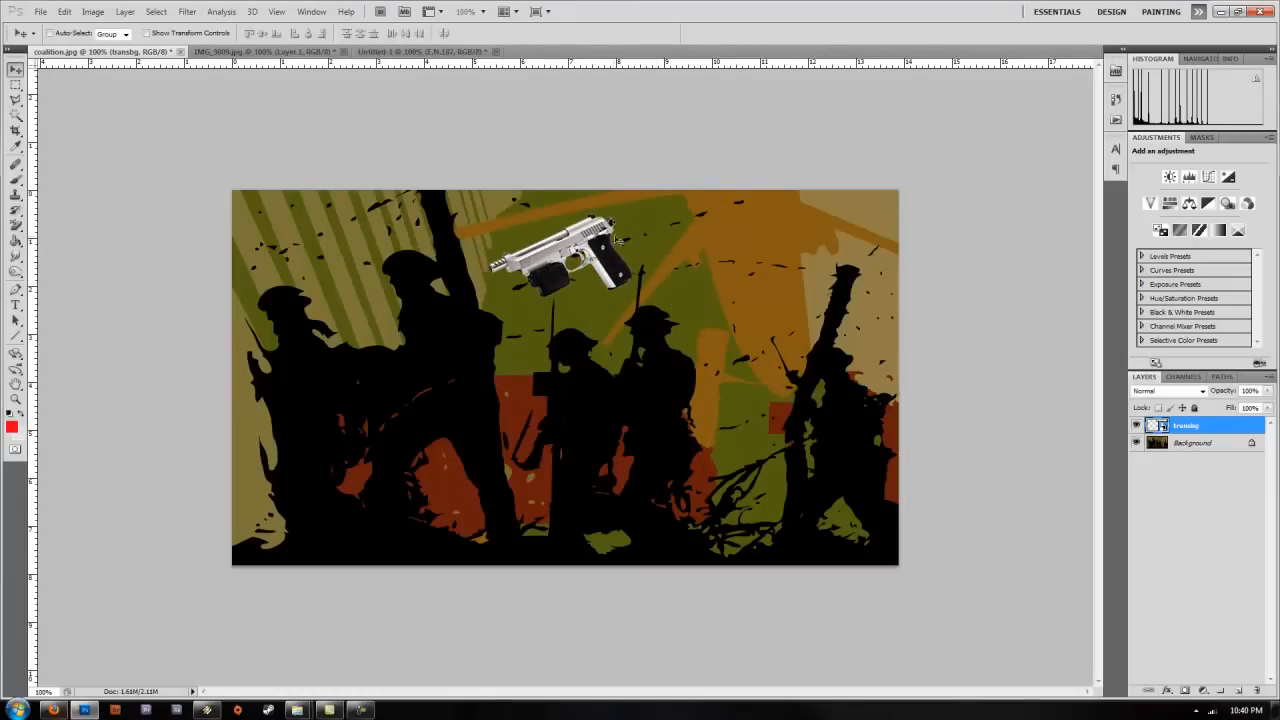
drag(564, 250, 716, 250)
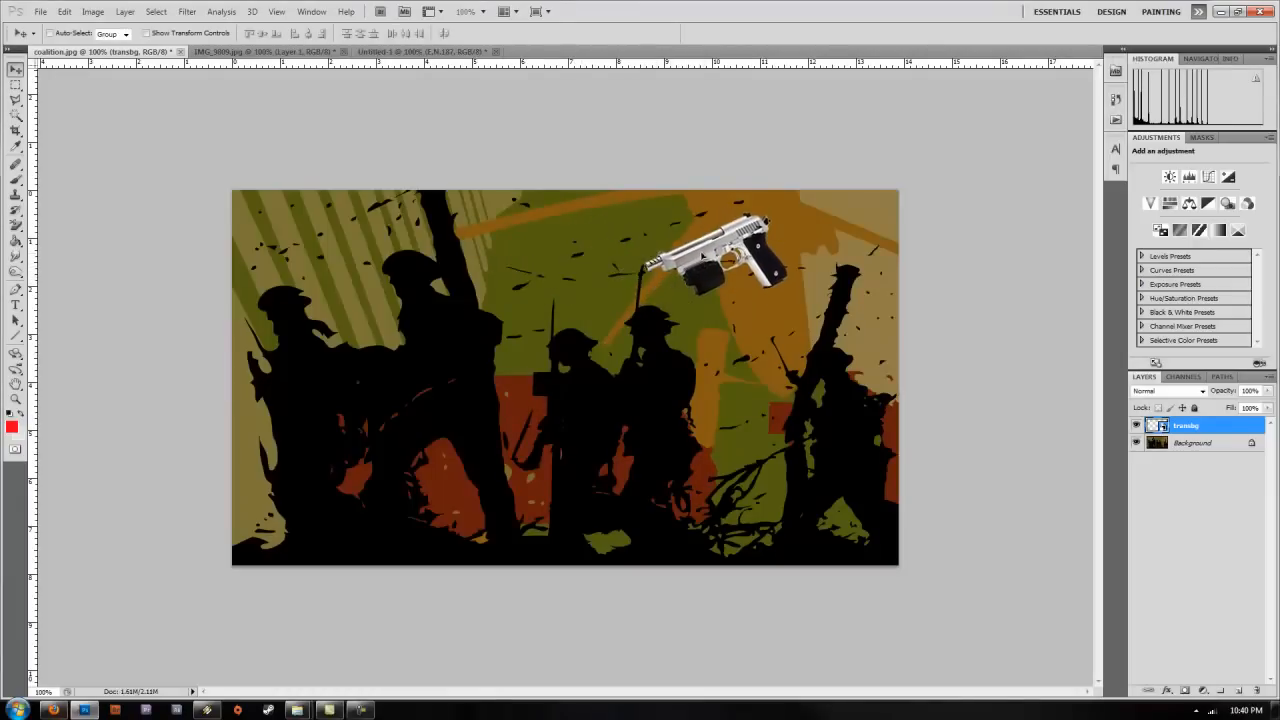
Step: Nudge the pistol left above the soldiers and fine-tune its final tilt
drag(710, 250, 630, 264)
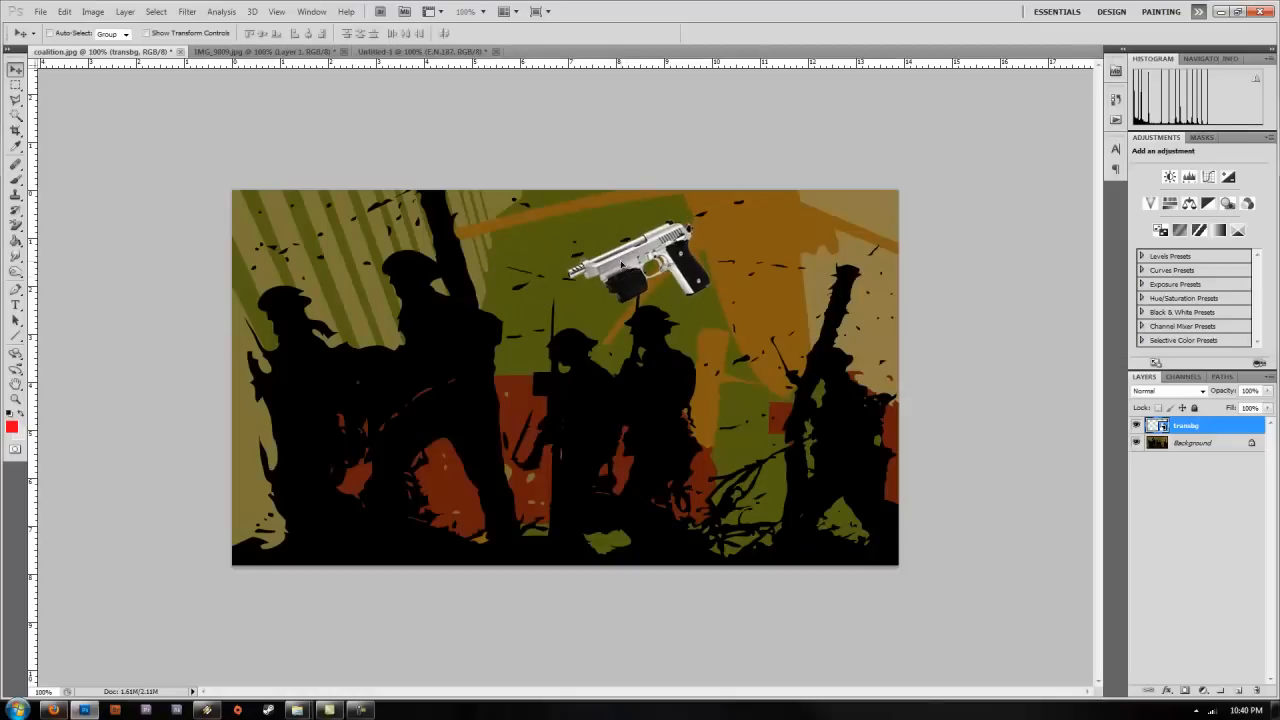
drag(620, 264, 664, 270)
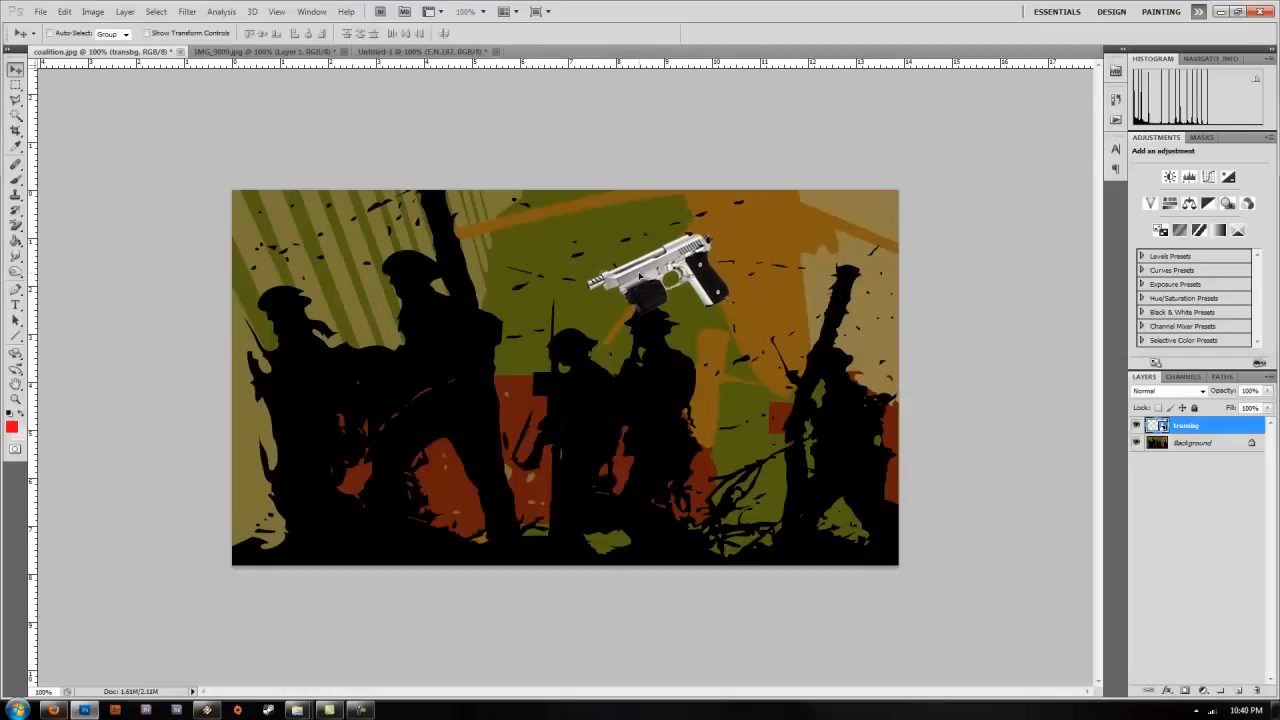
drag(650, 276, 610, 290)
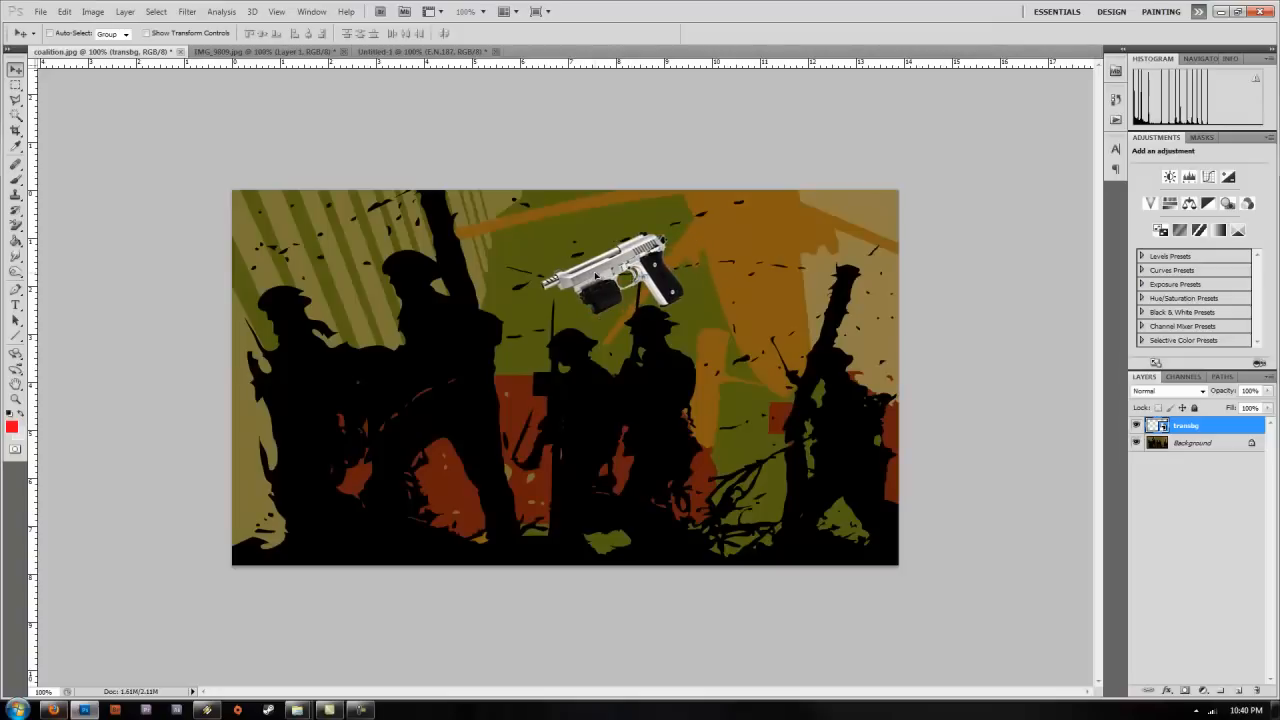
drag(596, 278, 644, 304)
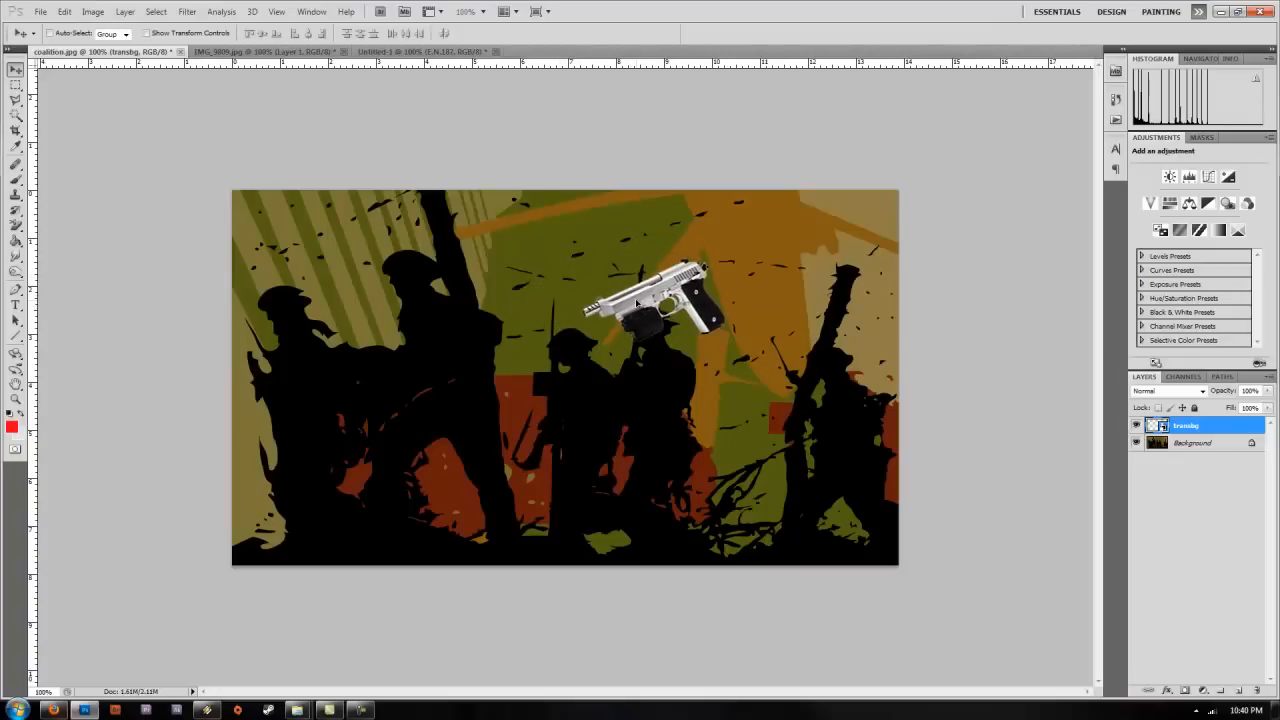
click(420, 52)
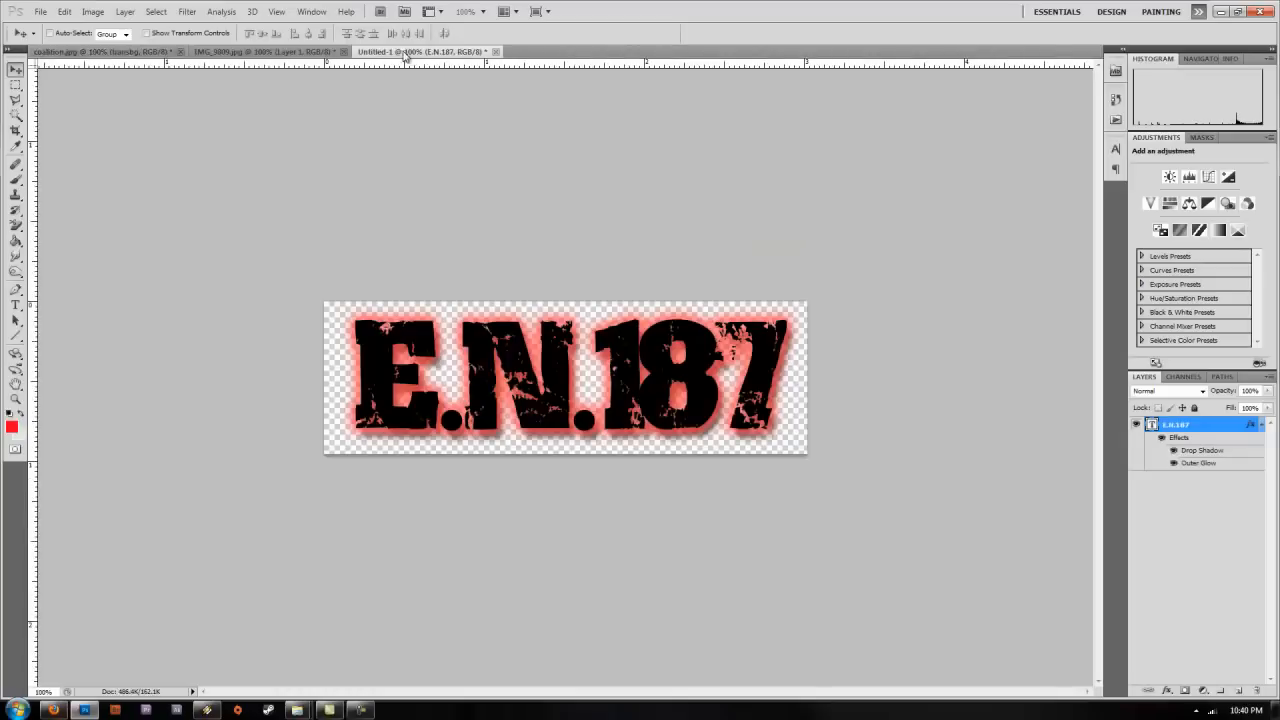
mouse_move(868, 374)
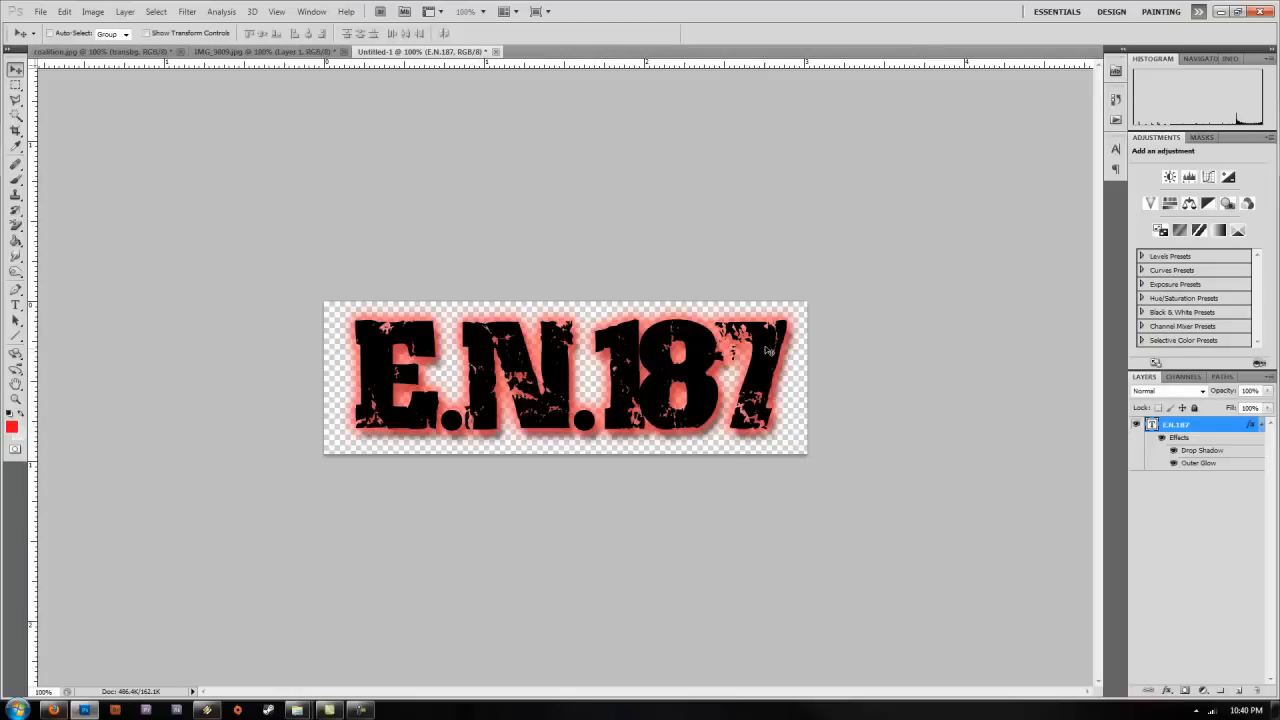
Step: Save the glowing E.N.187 logo as a transparent PNG and return to the poster
click(40, 12)
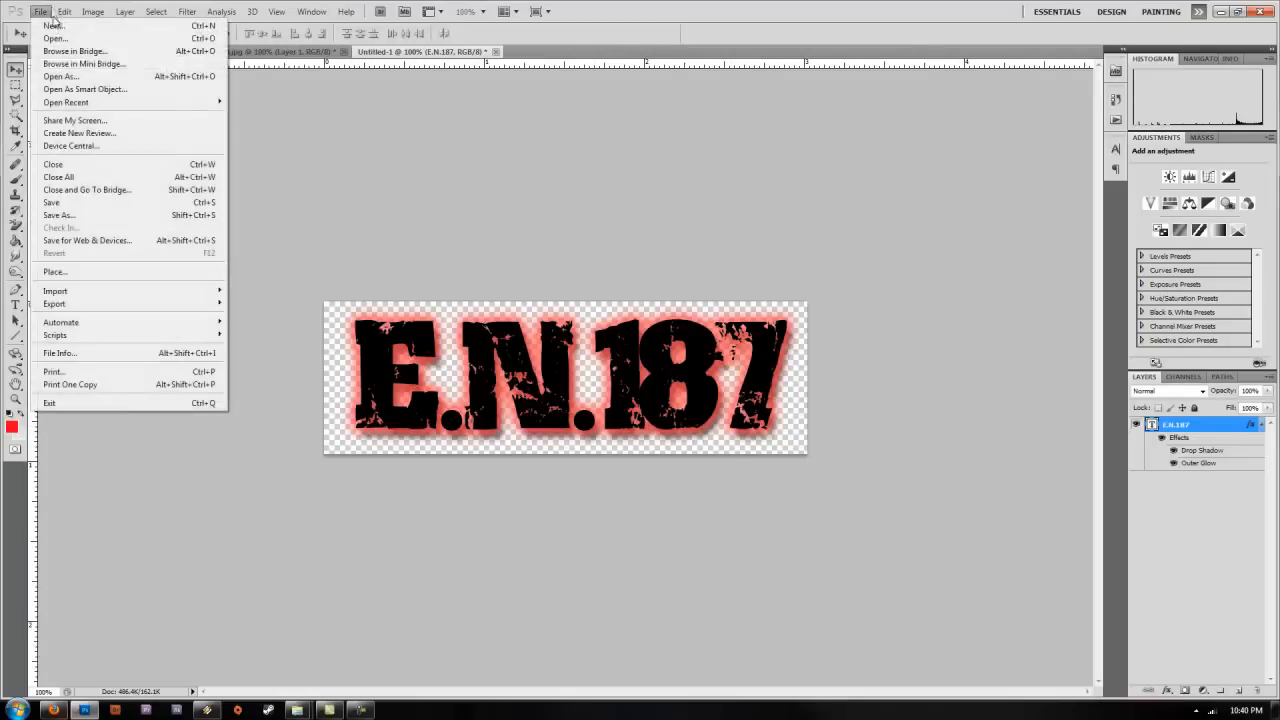
mouse_move(58, 216)
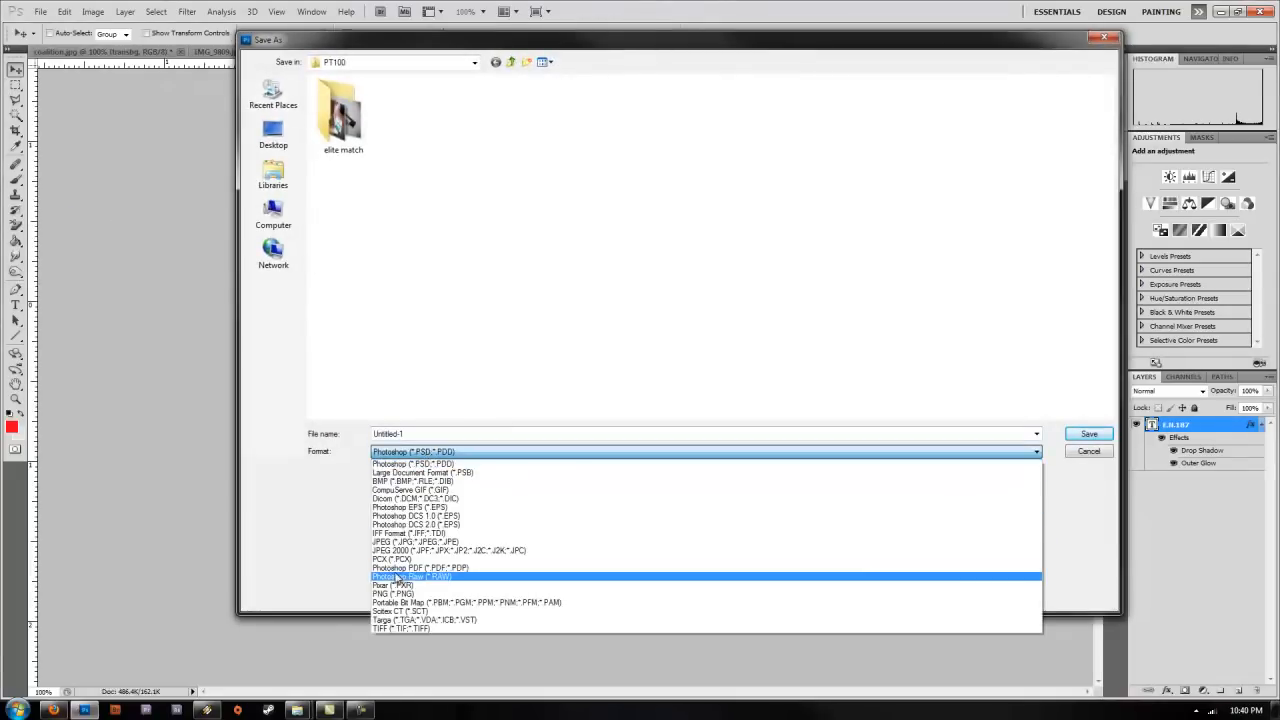
click(392, 592)
text(lo.png)
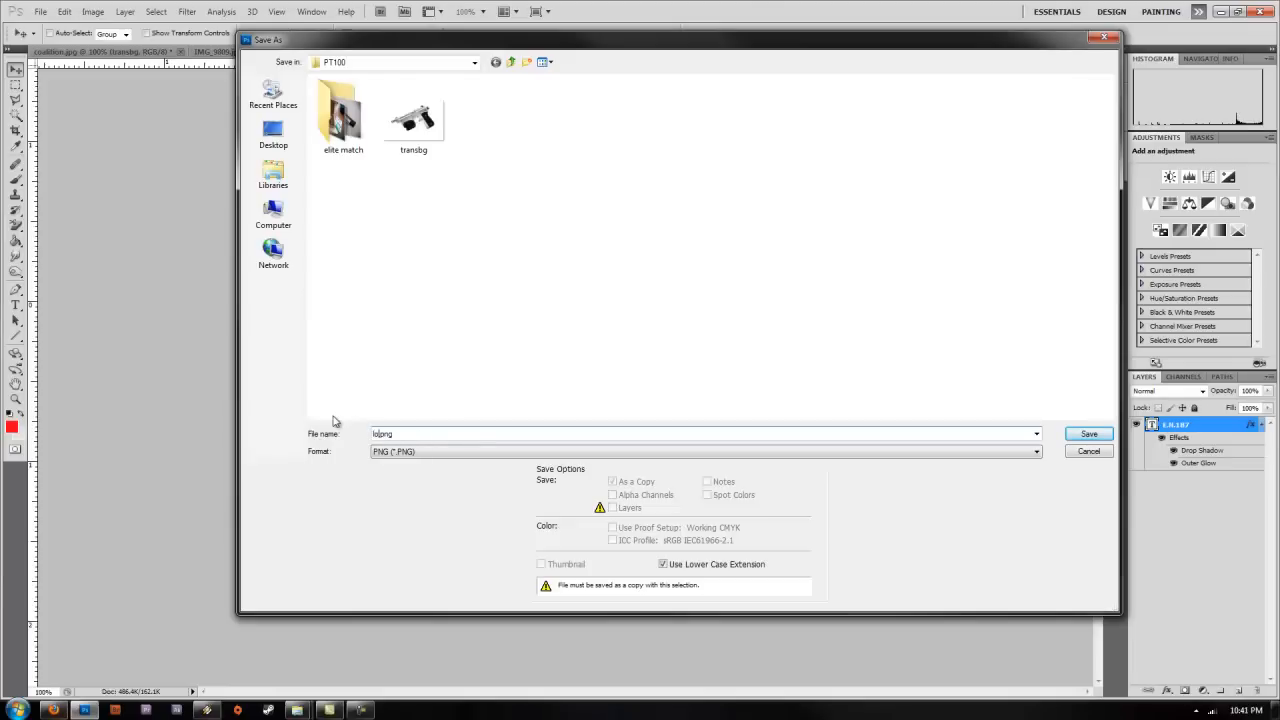
click(1088, 432)
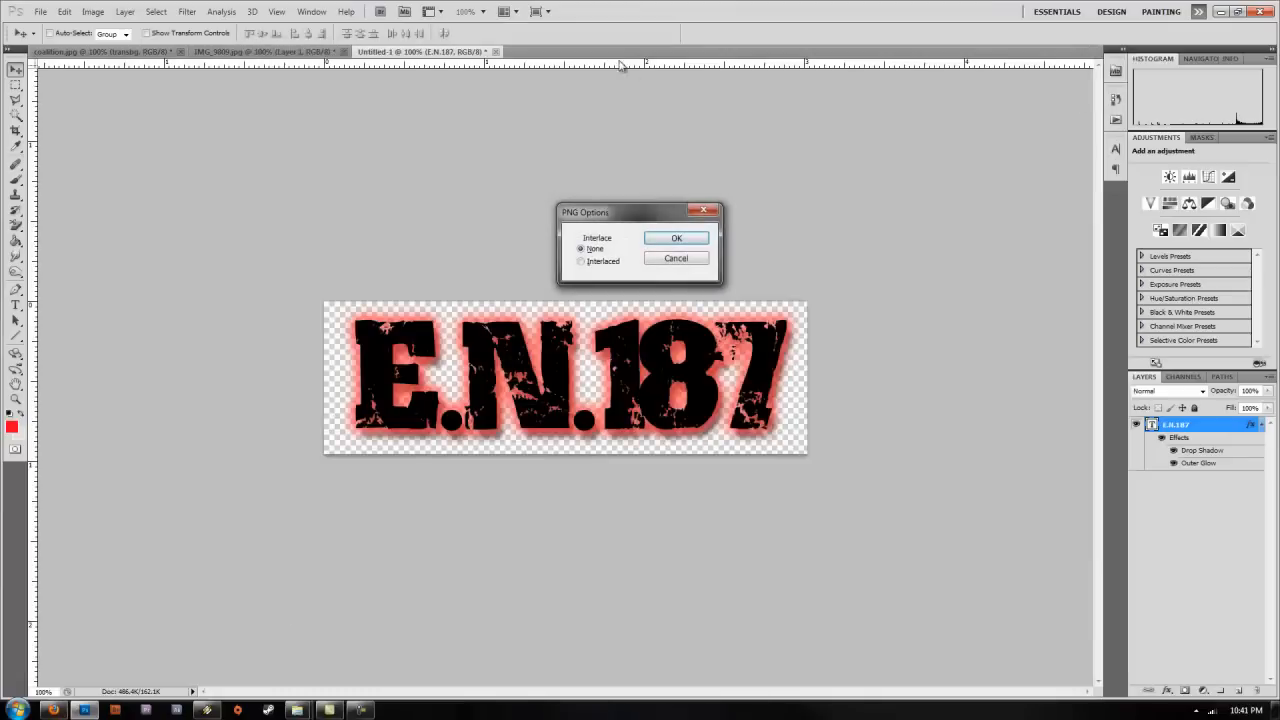
click(676, 238)
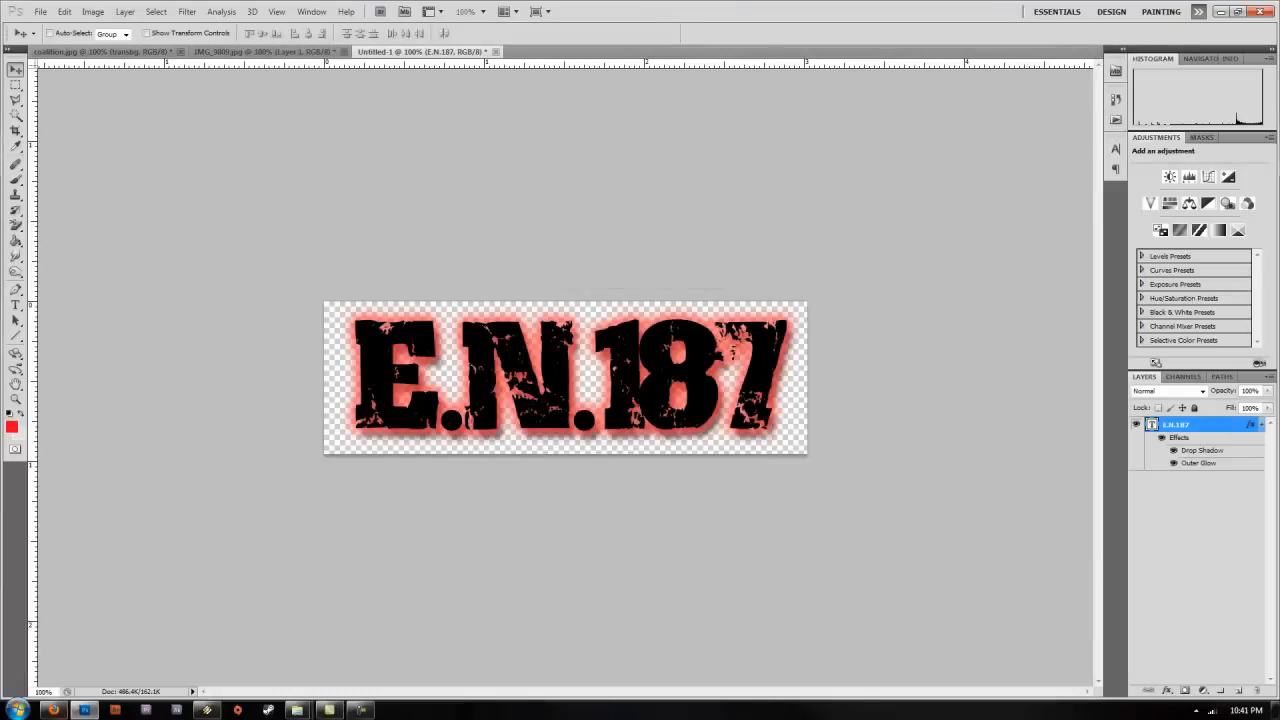
click(70, 52)
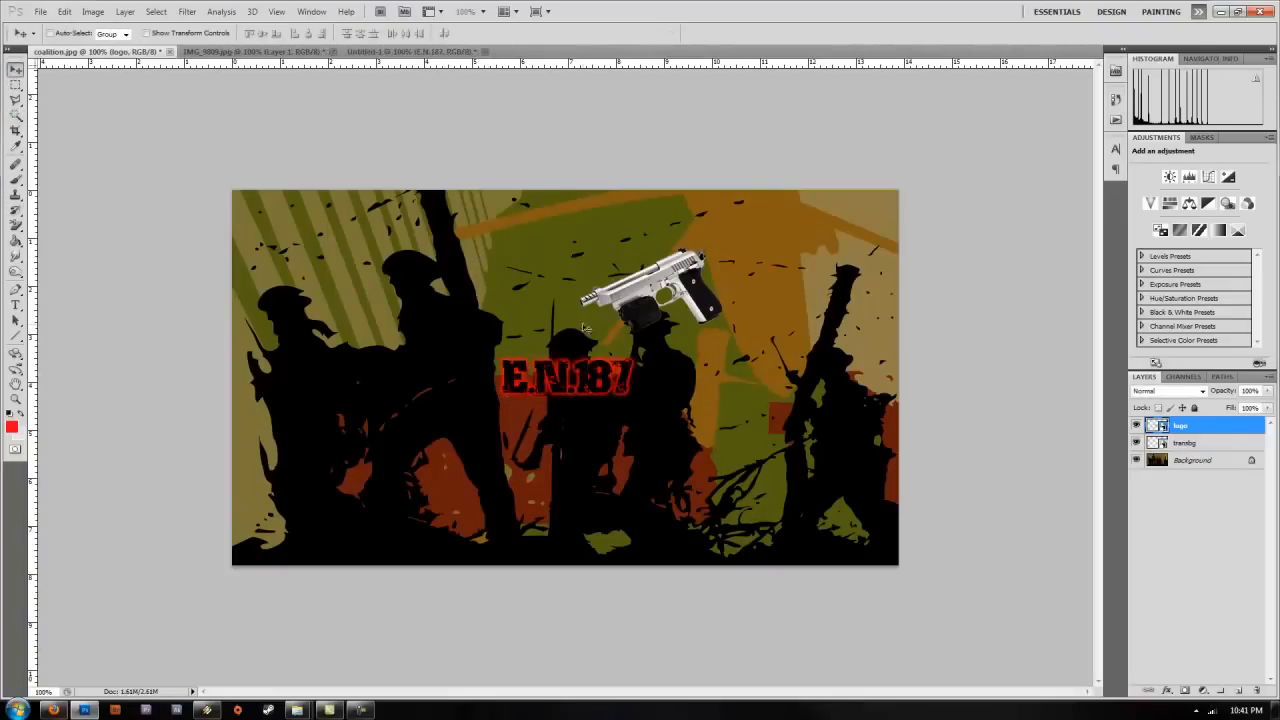
Step: Drag the E.N.187 logo from beneath the pistol up into the poster's top-left corner
drag(564, 378, 770, 224)
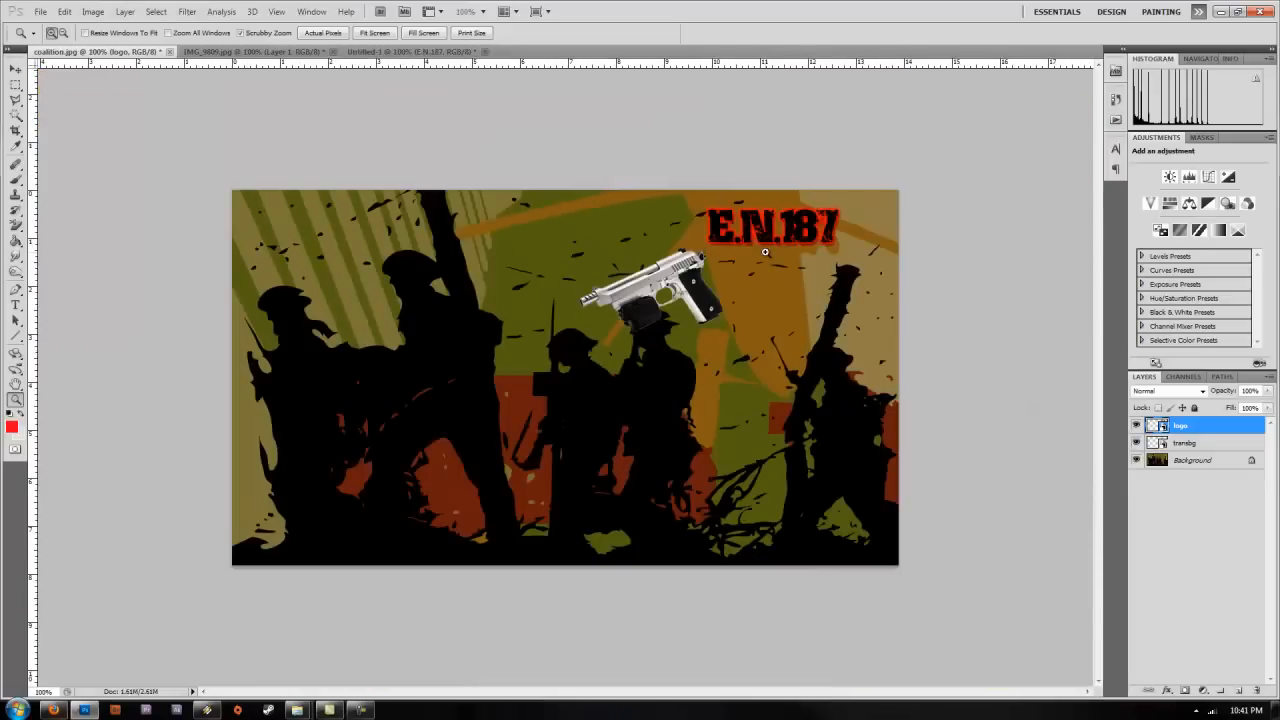
mouse_move(668, 206)
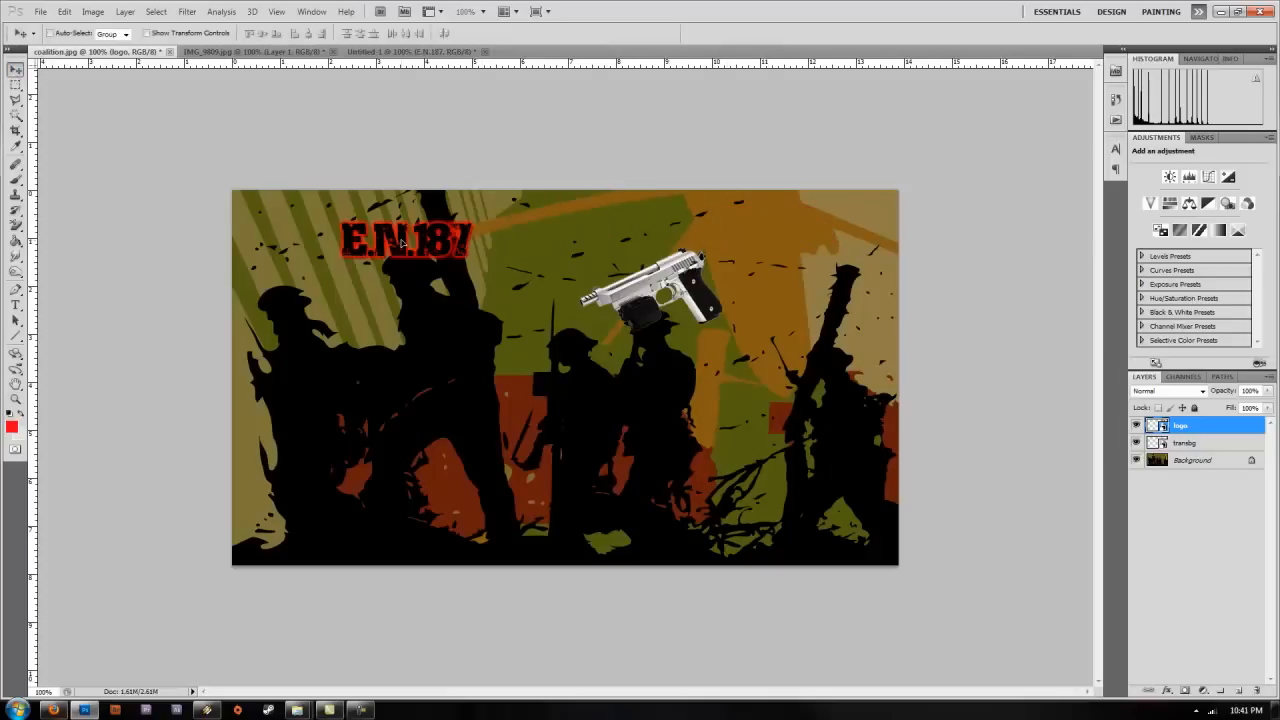
drag(404, 240, 300, 216)
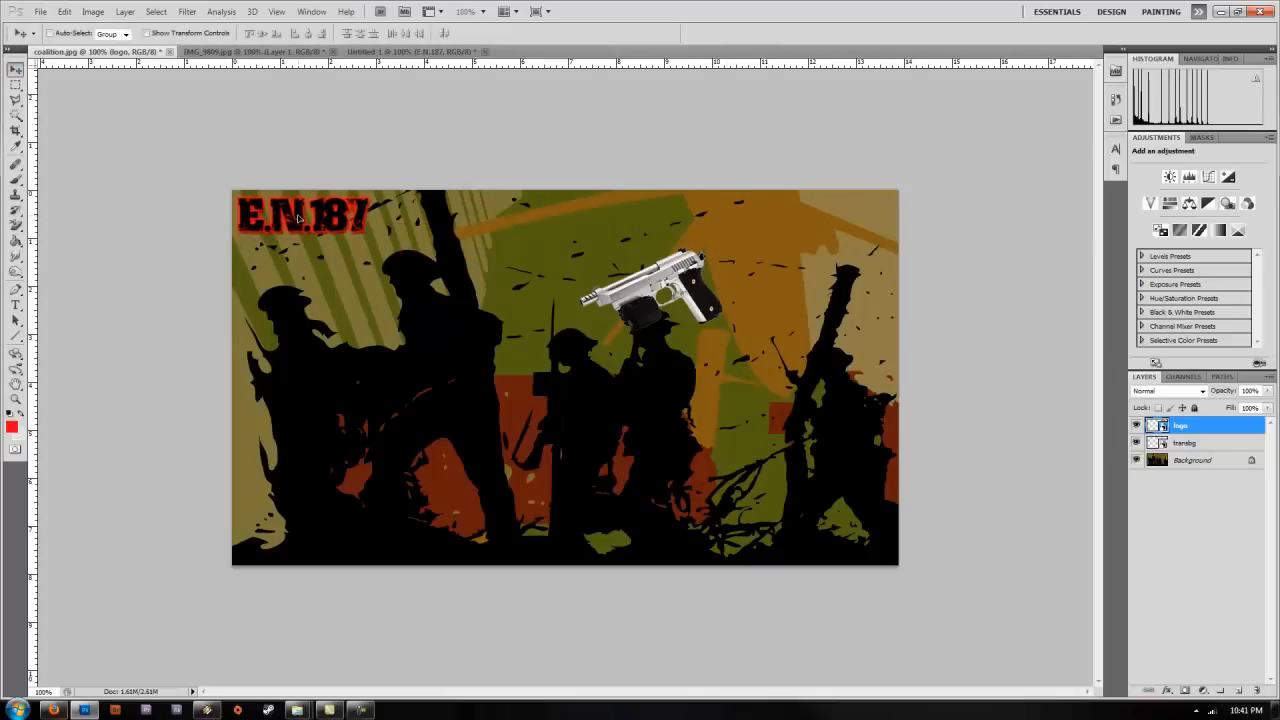
mouse_move(396, 52)
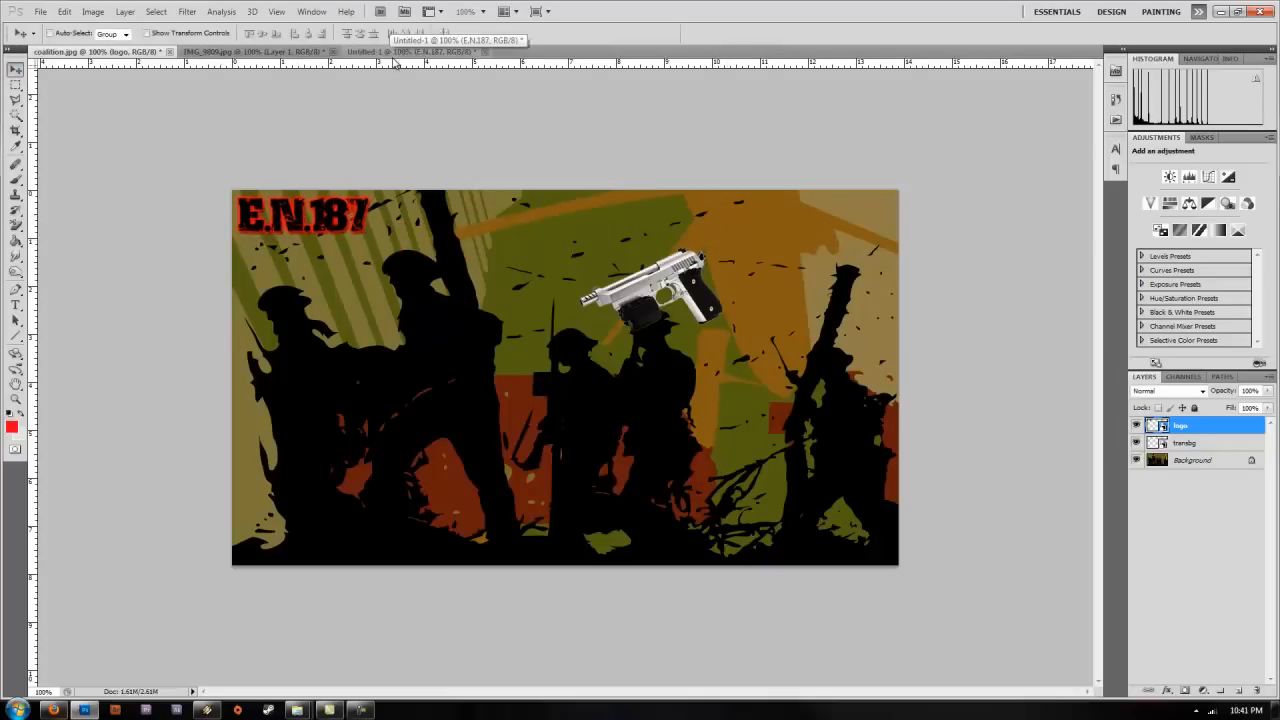